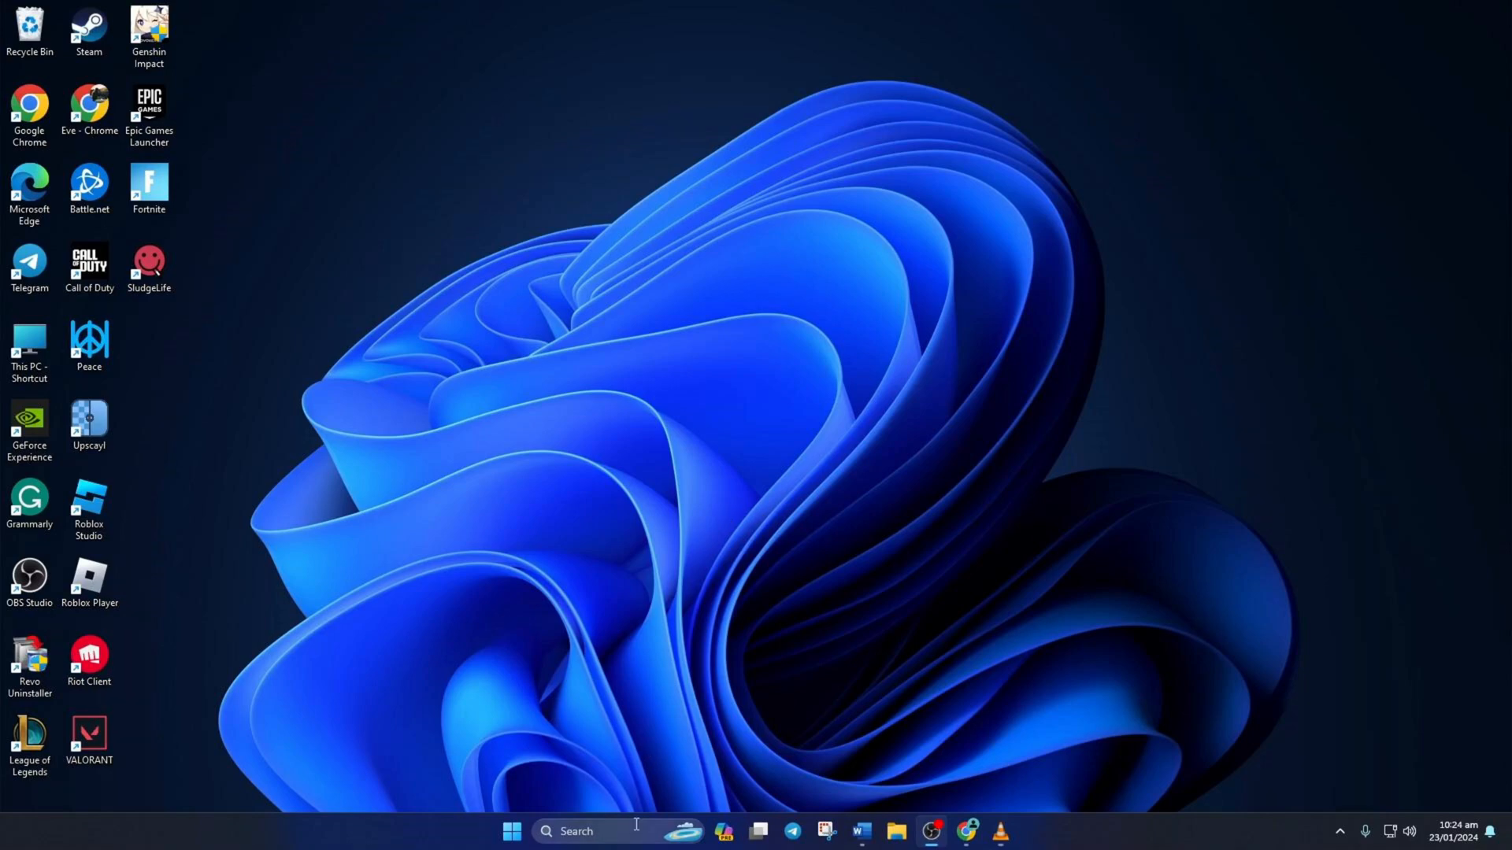
# Search for cmd and run Command Prompt as administrator
pyautogui.write('cmd')
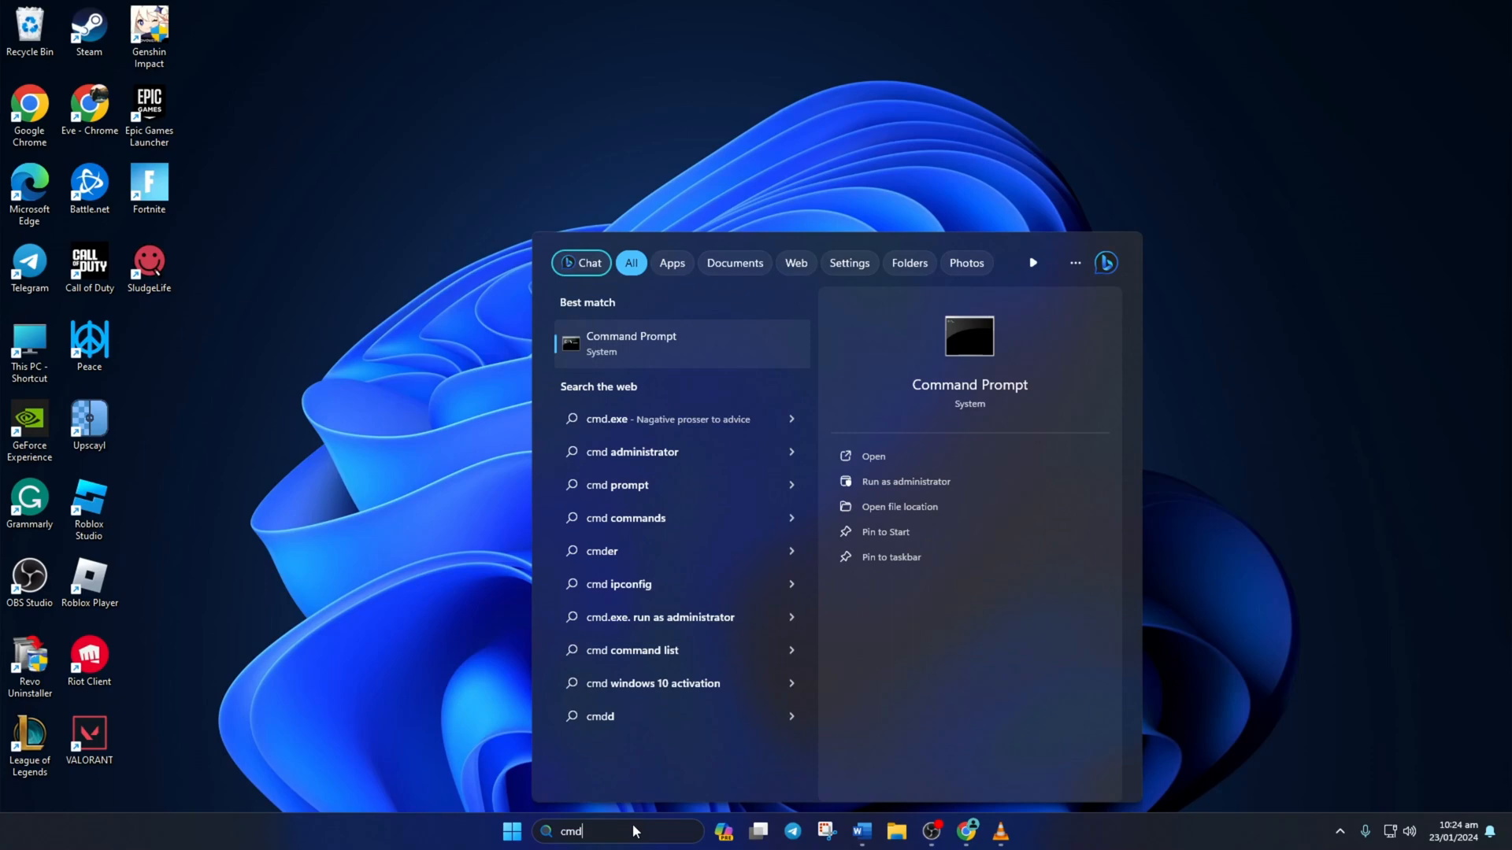
pyautogui.rightClick(631, 343)
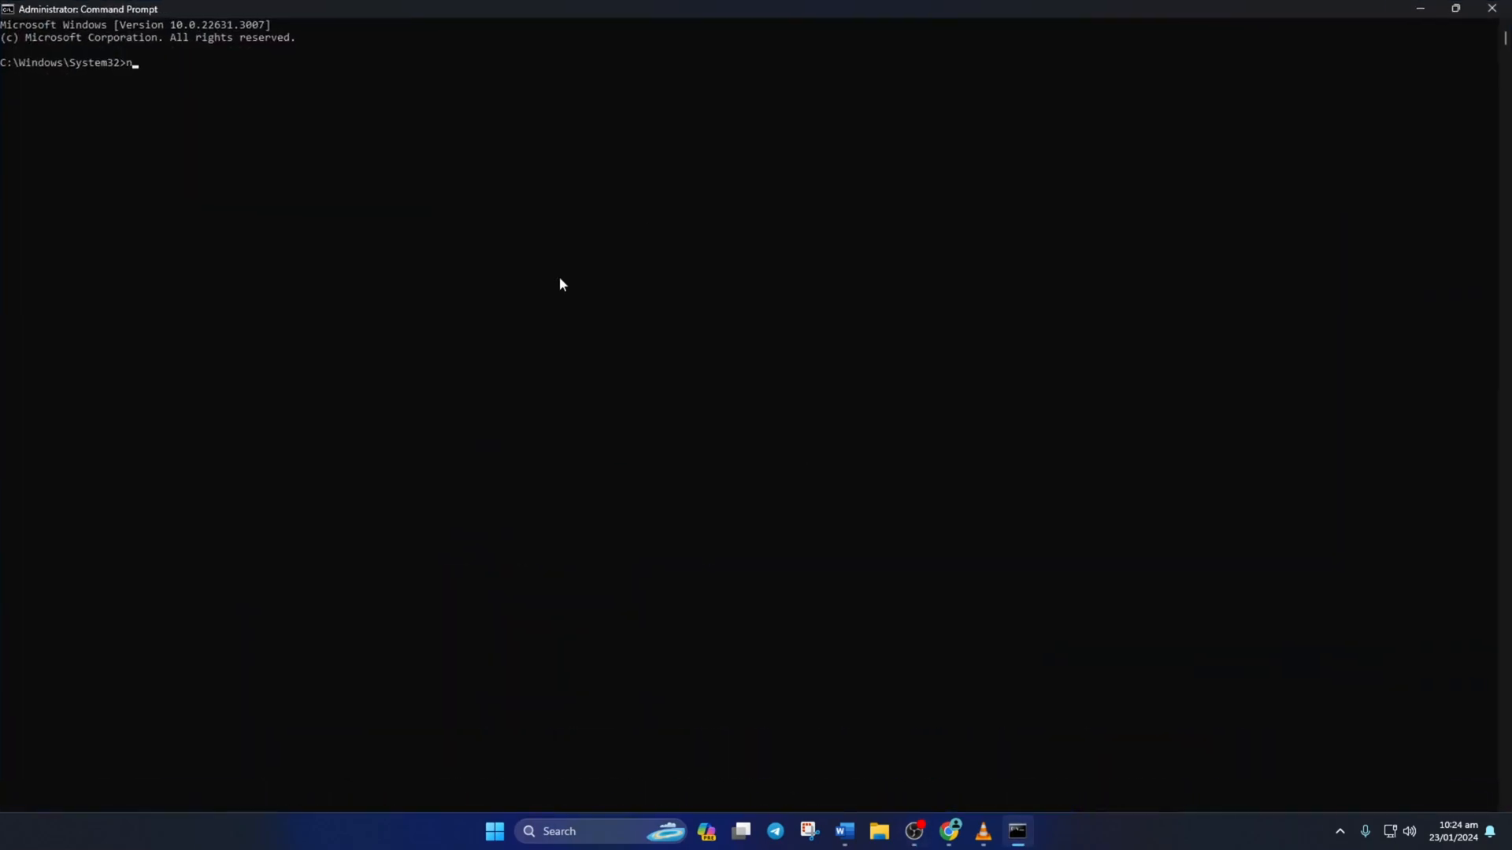
# Run netsh winsock reset, ipconfig /flushdns, /release, /renew and netsh int ip reset
pyautogui.write('etsh winsock reset')
pyautogui.write('ipconfig /flus')
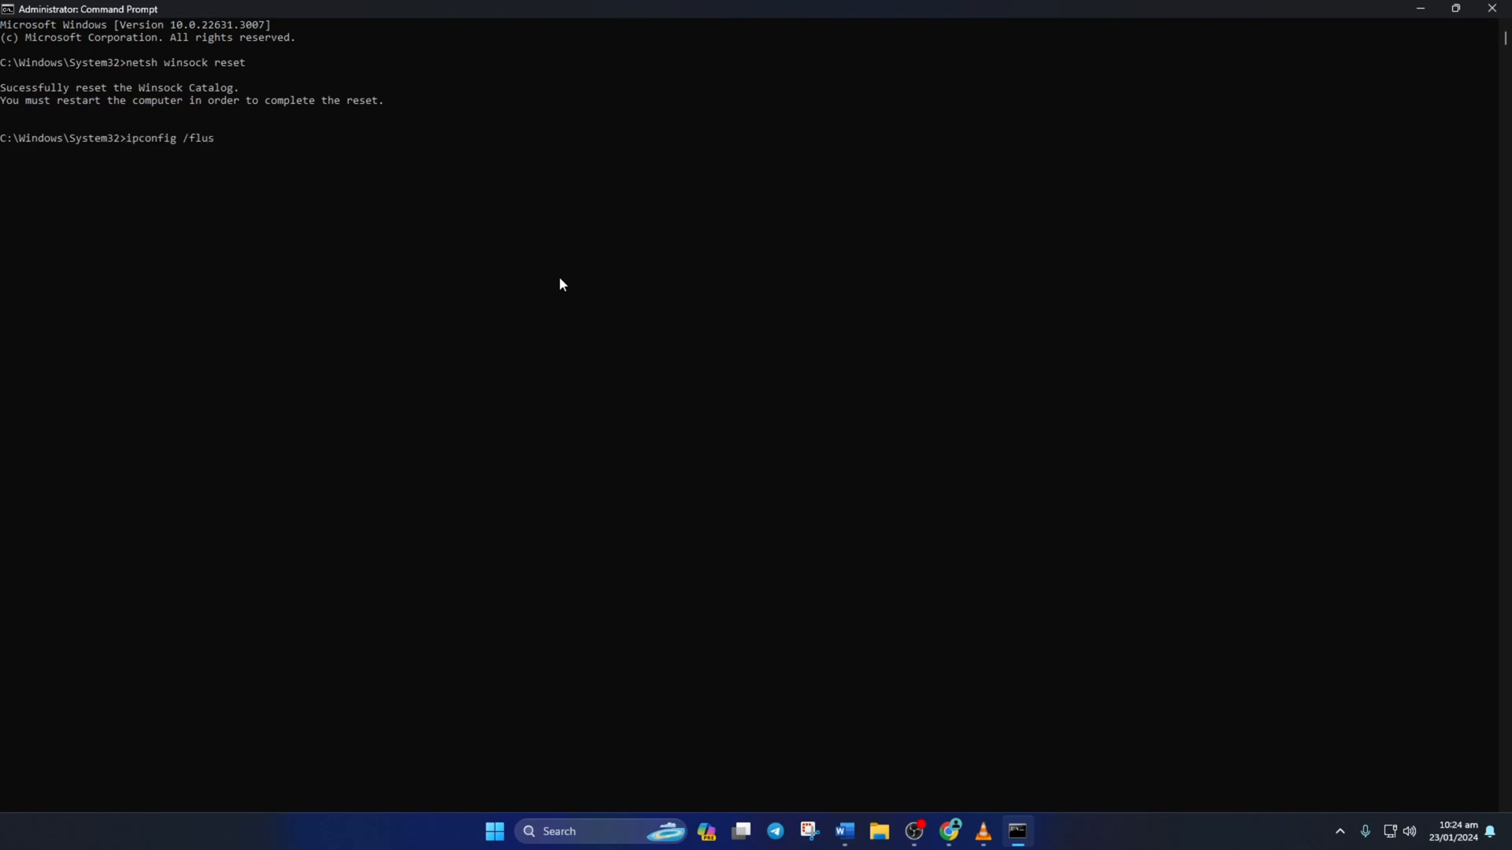
pyautogui.press('Return')
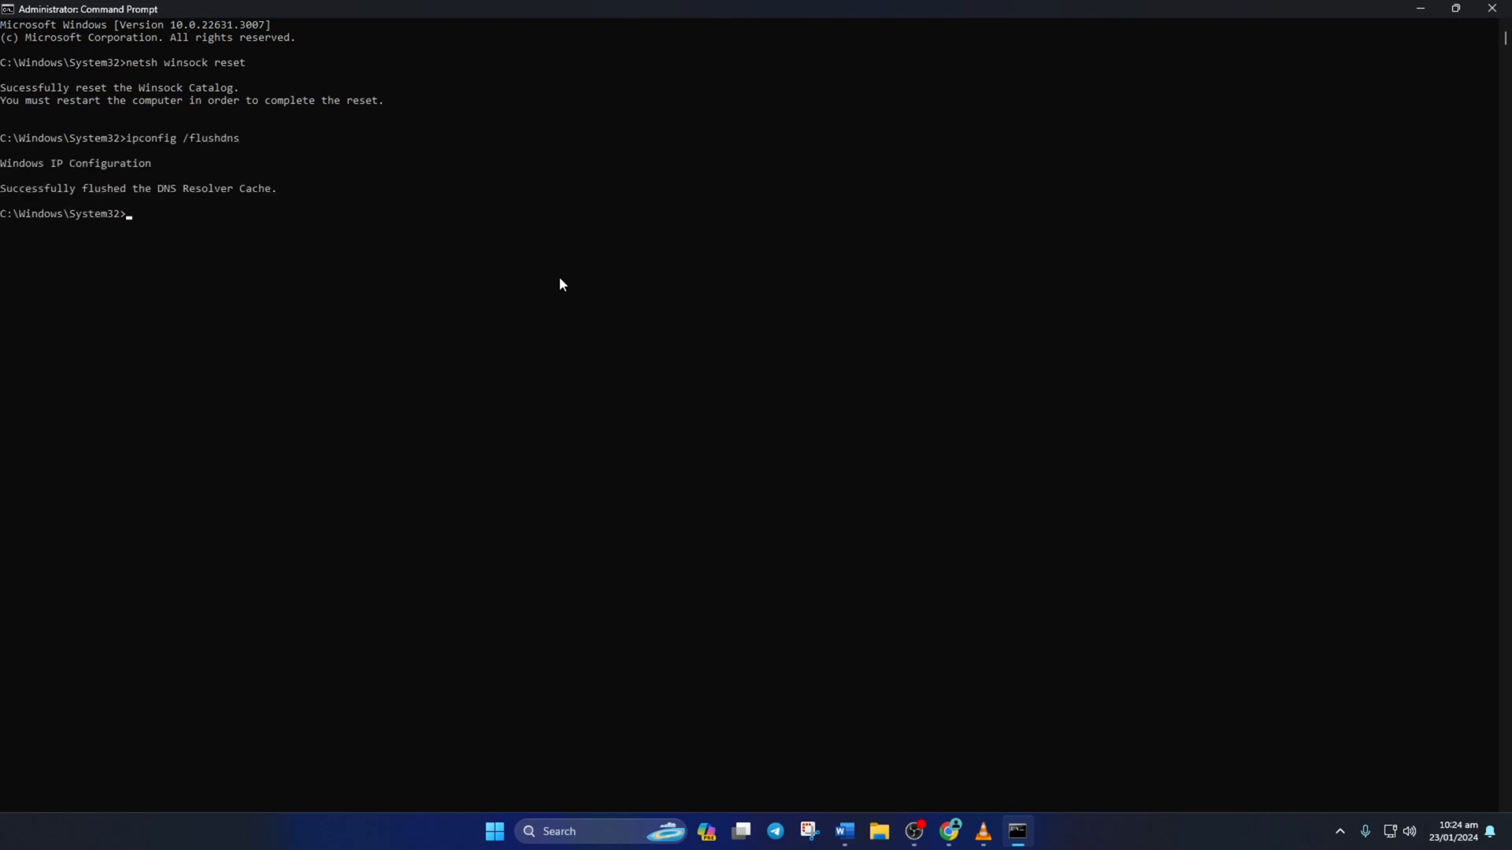
pyautogui.write('ipconfig /release')
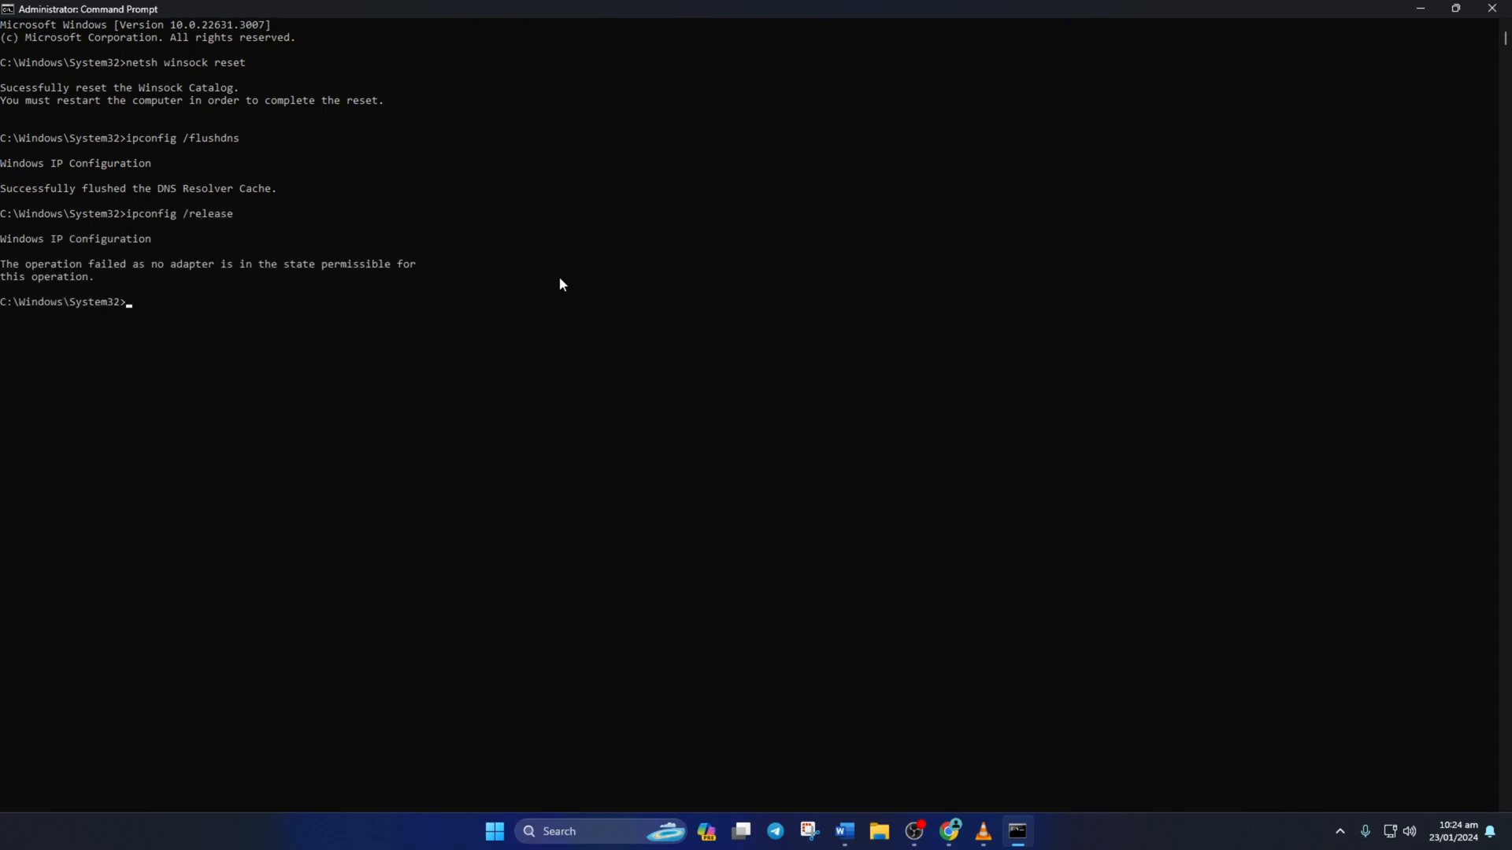
pyautogui.write('ipconfig')
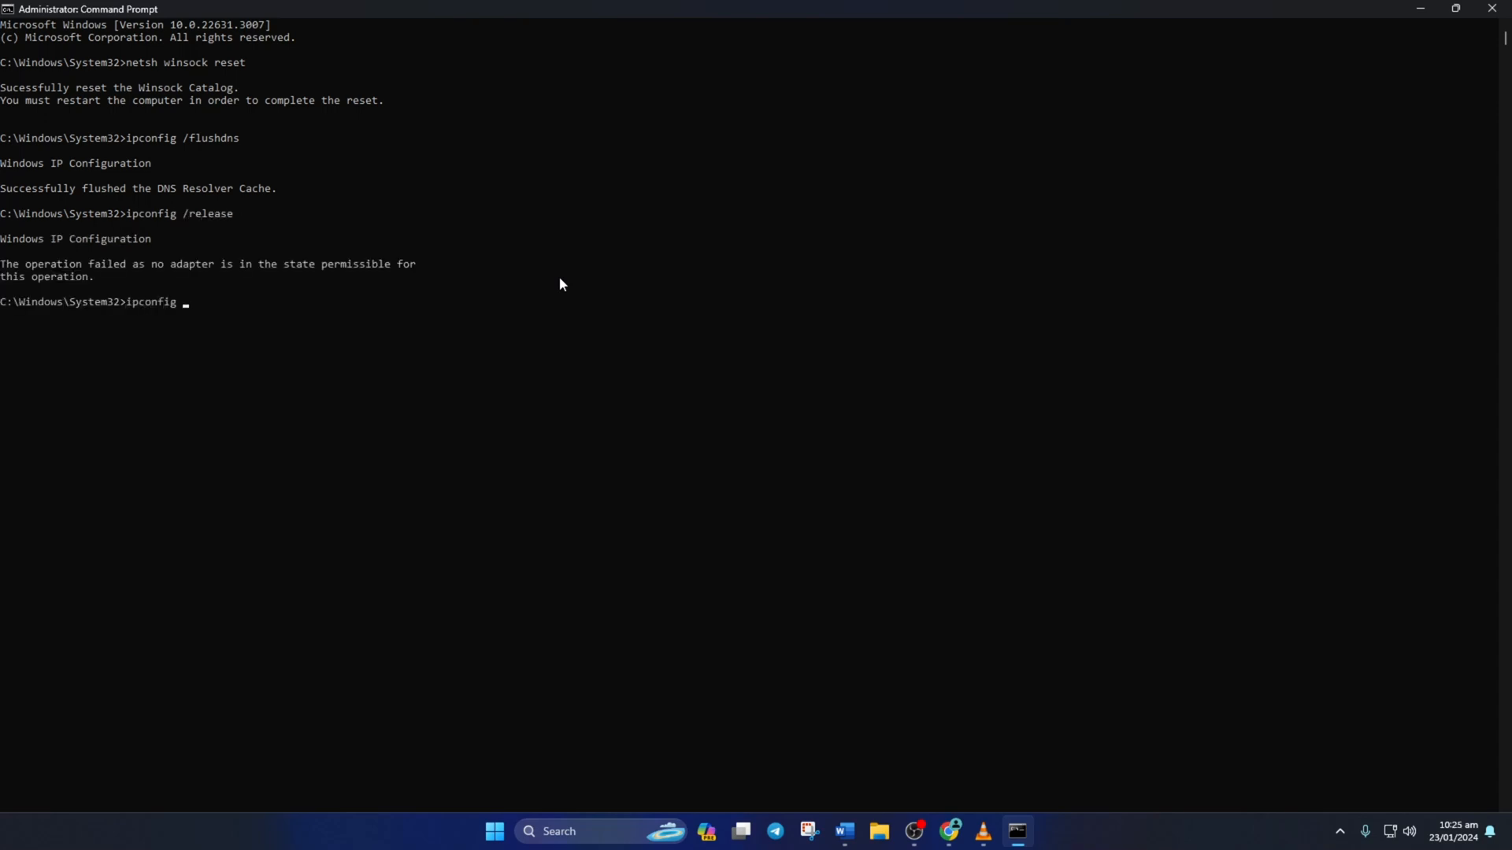
pyautogui.write('/renew')
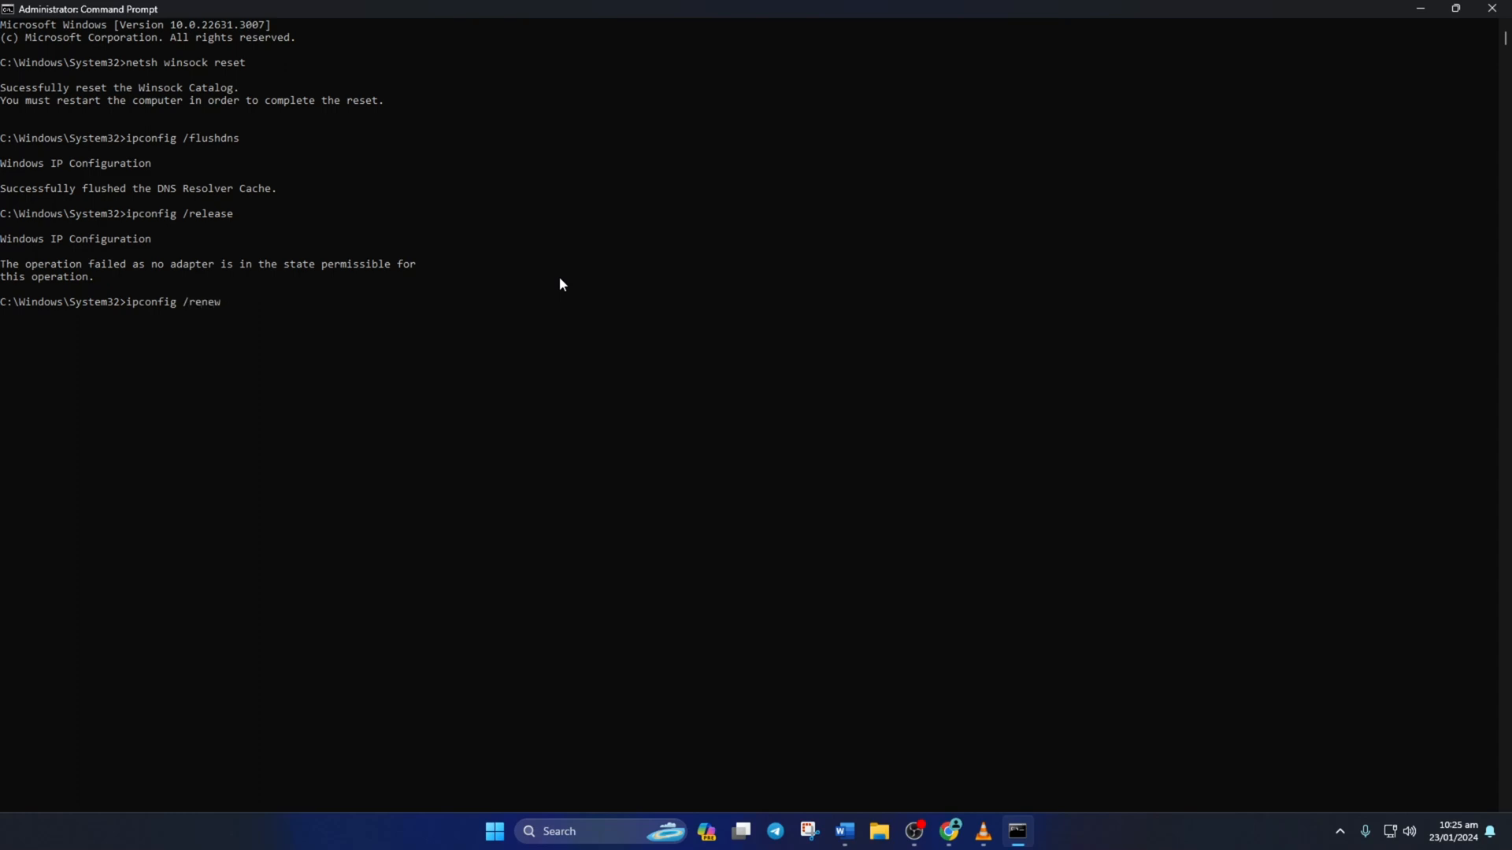
pyautogui.write('netsh int ip reset')
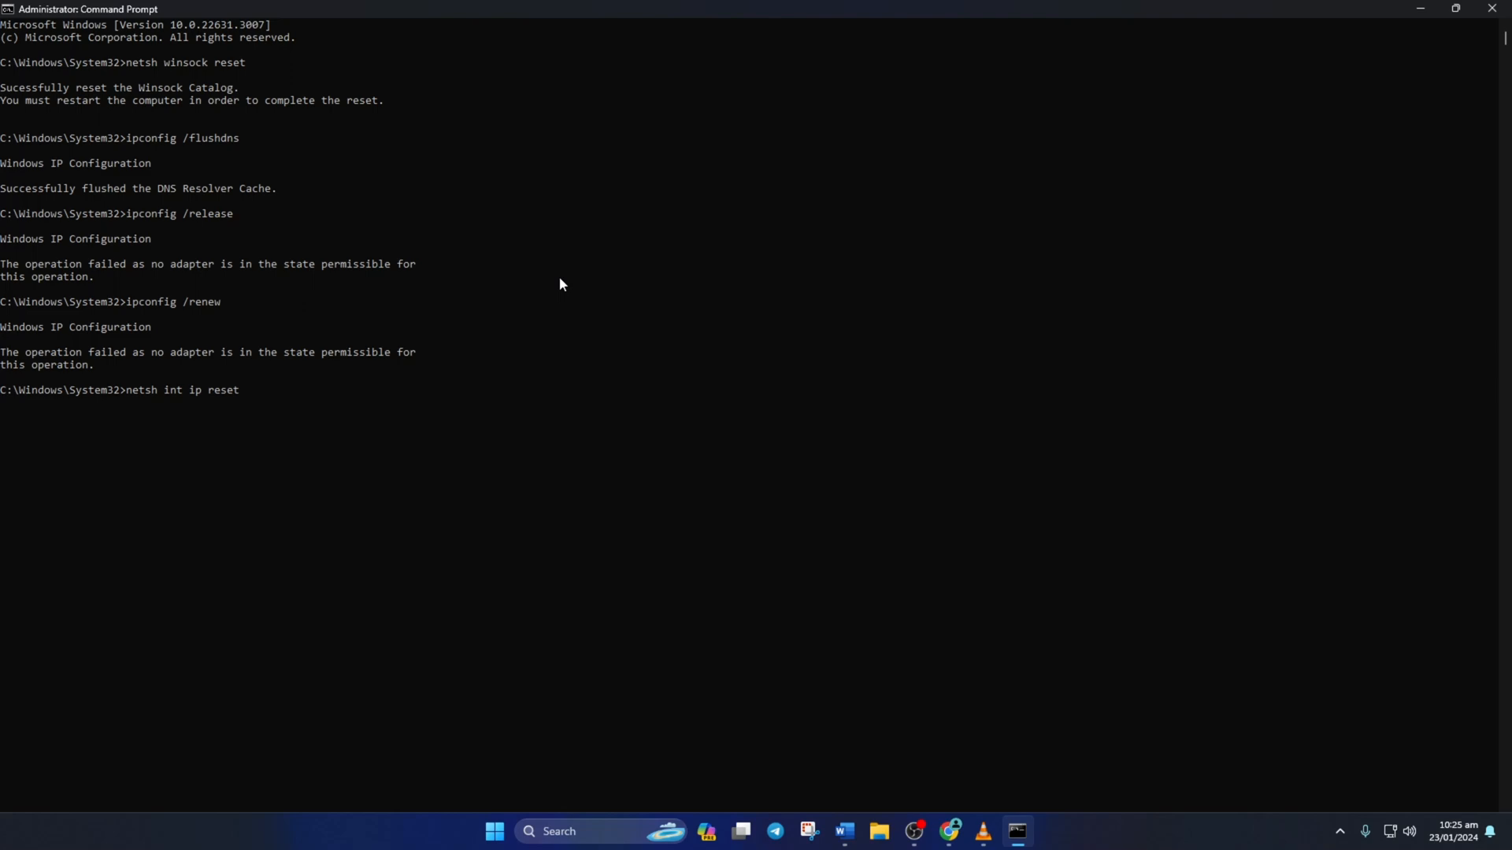
pyautogui.press('Return')
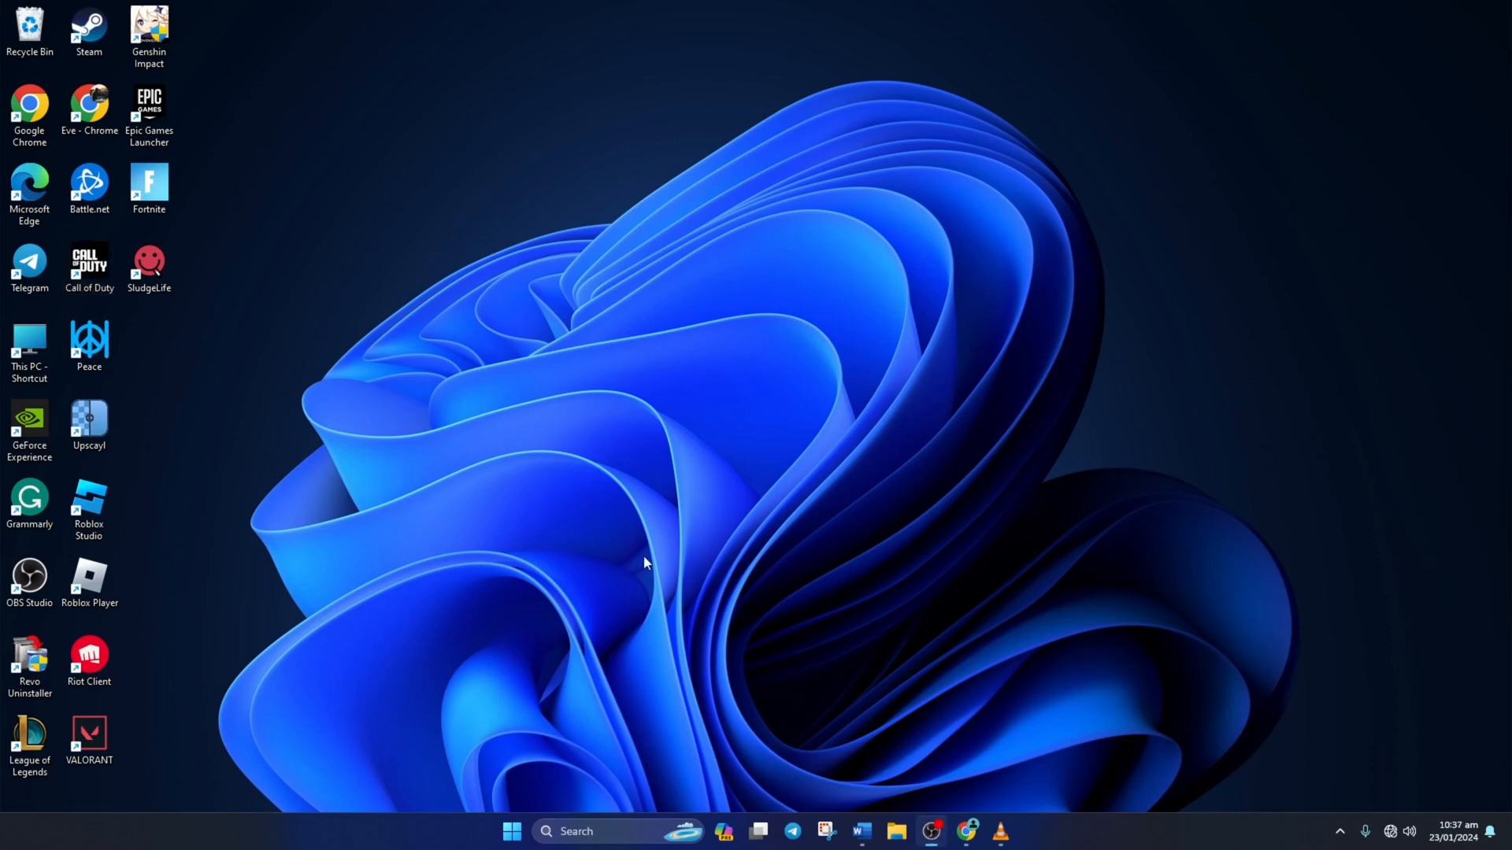
# Search for 'device' and launch the Device Manager best match
pyautogui.write('devic')
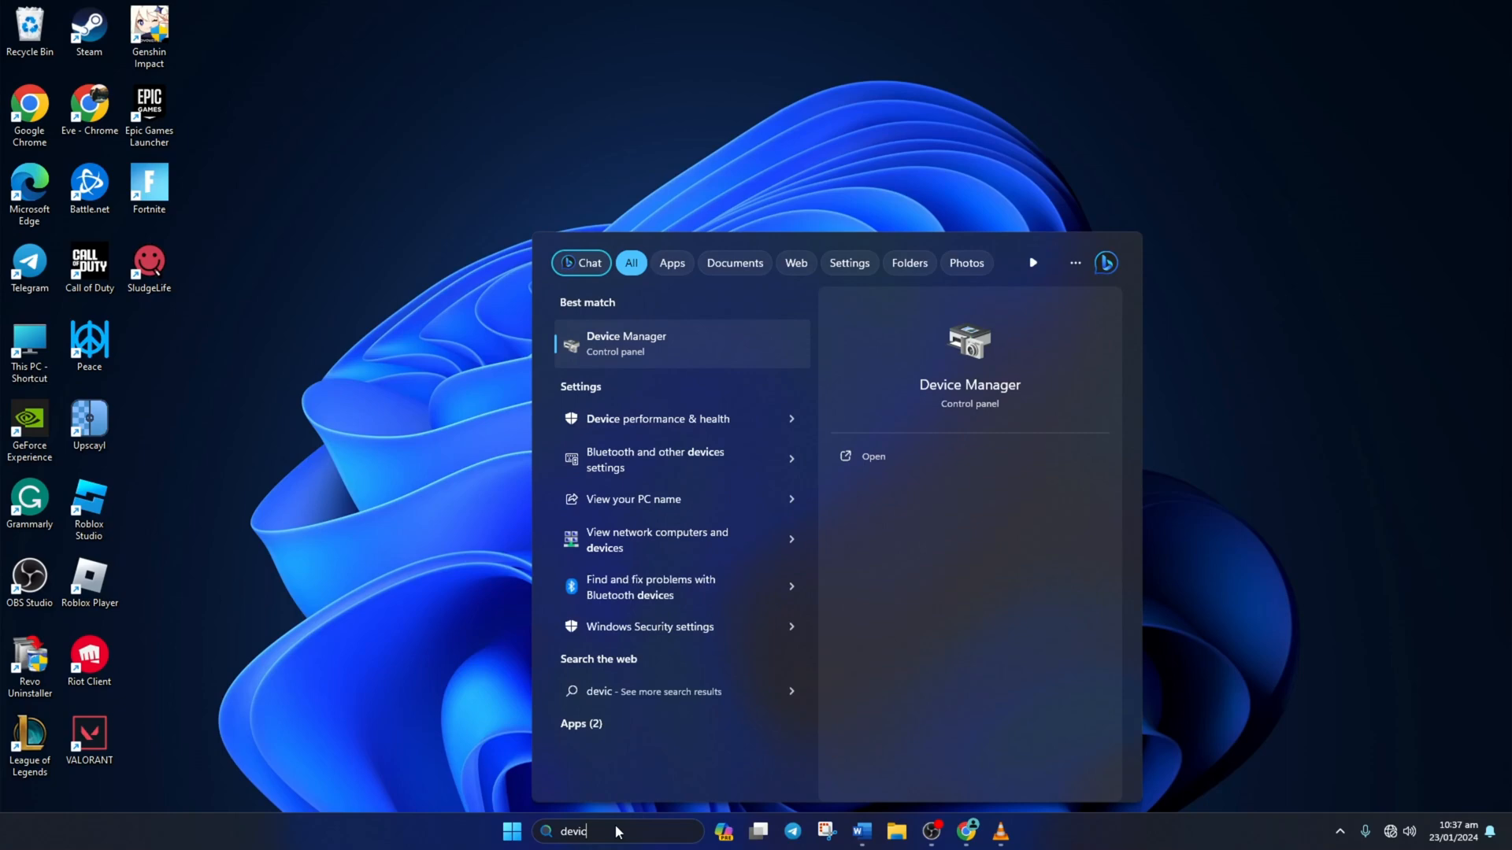
pyautogui.write('e')
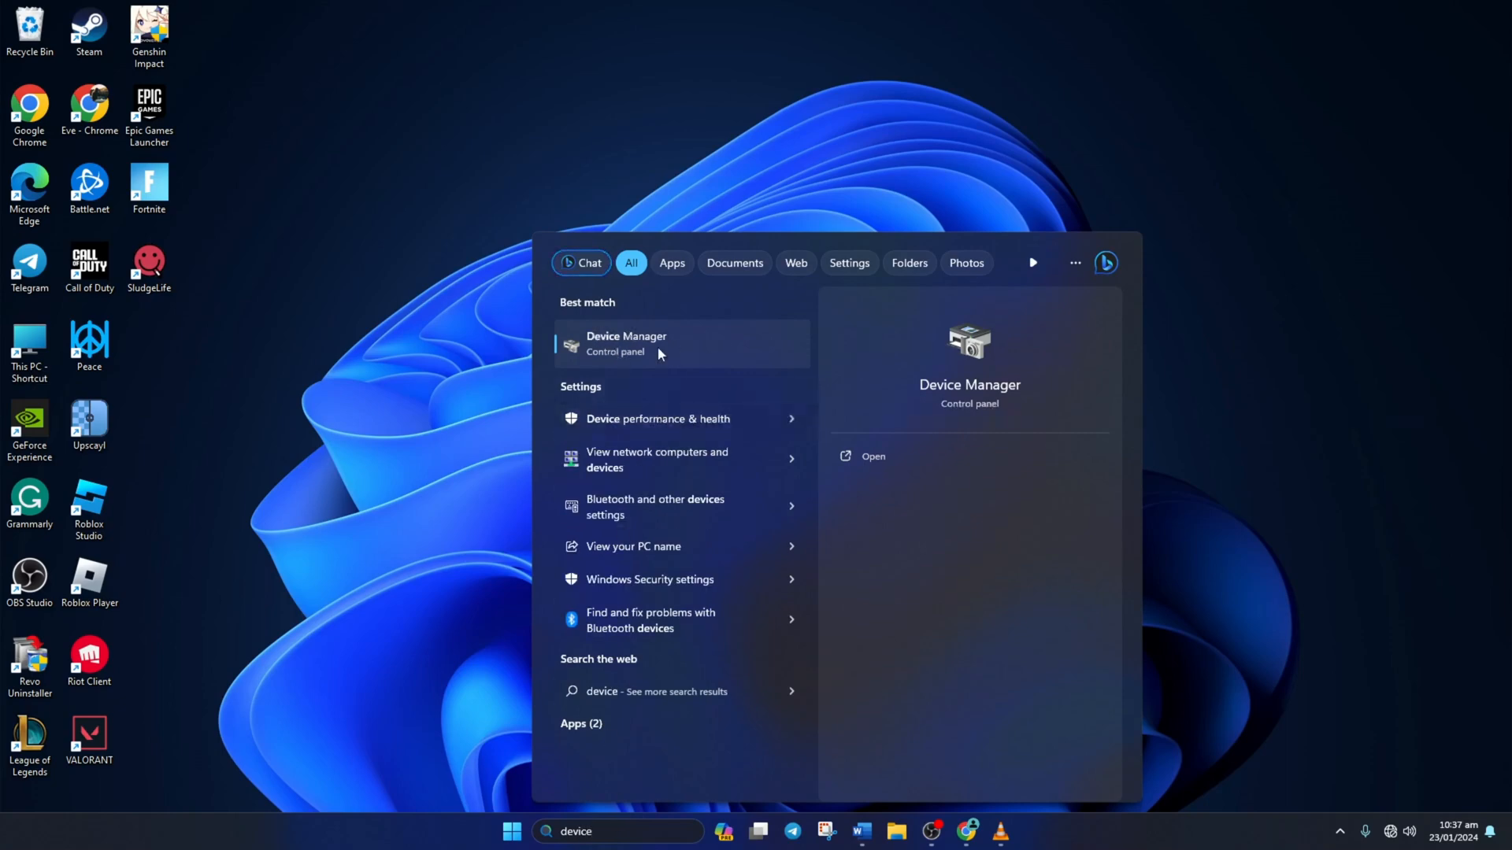
pyautogui.click(627, 343)
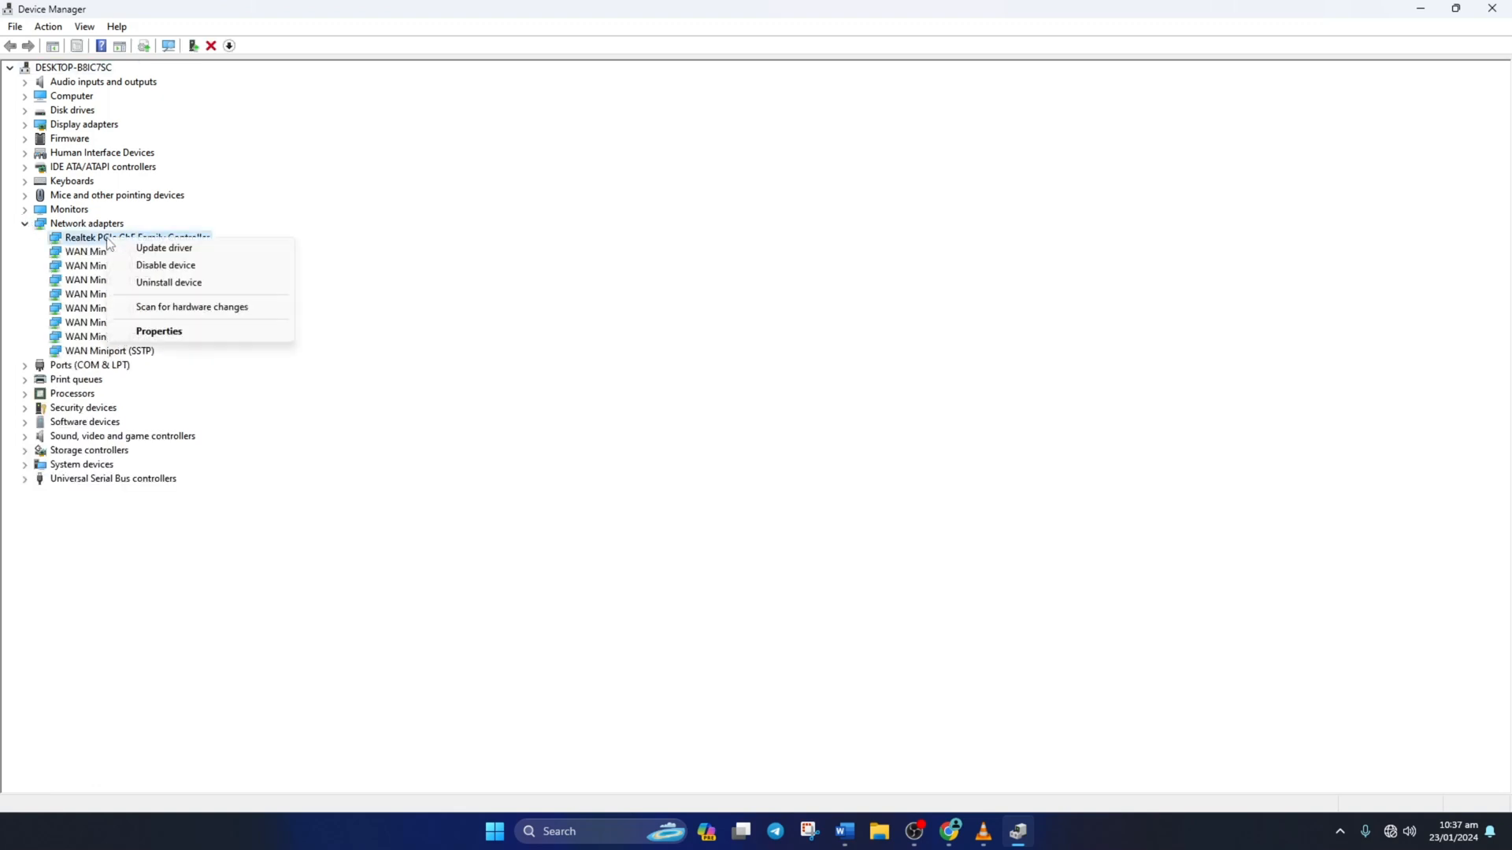
pyautogui.moveTo(164, 248)
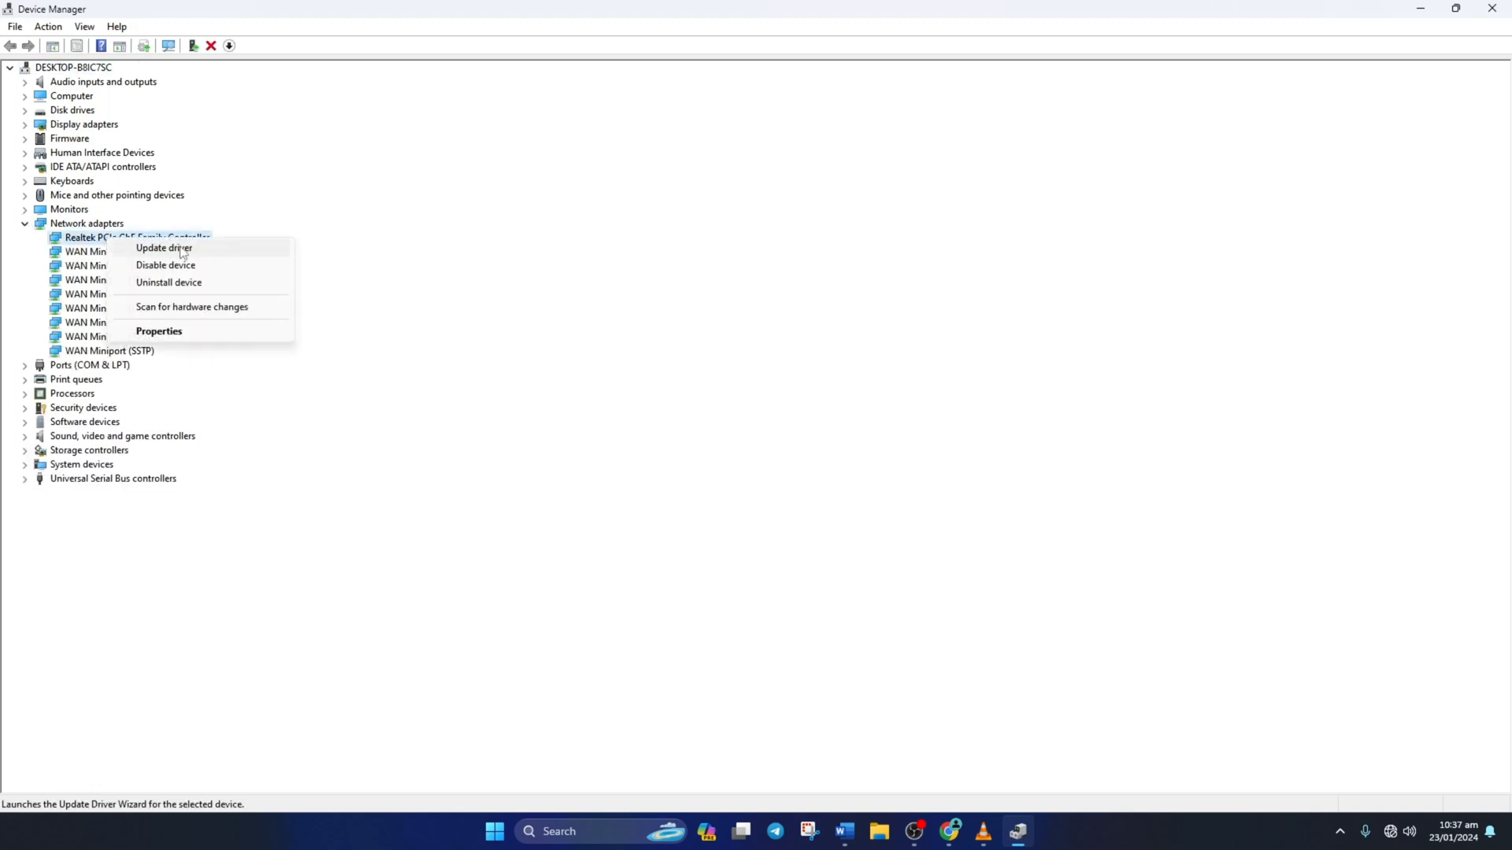
# Search automatically for Realtek and WAN Miniport (L2TP, SSTP) drivers, closing each 'best drivers installed' result
pyautogui.click(163, 248)
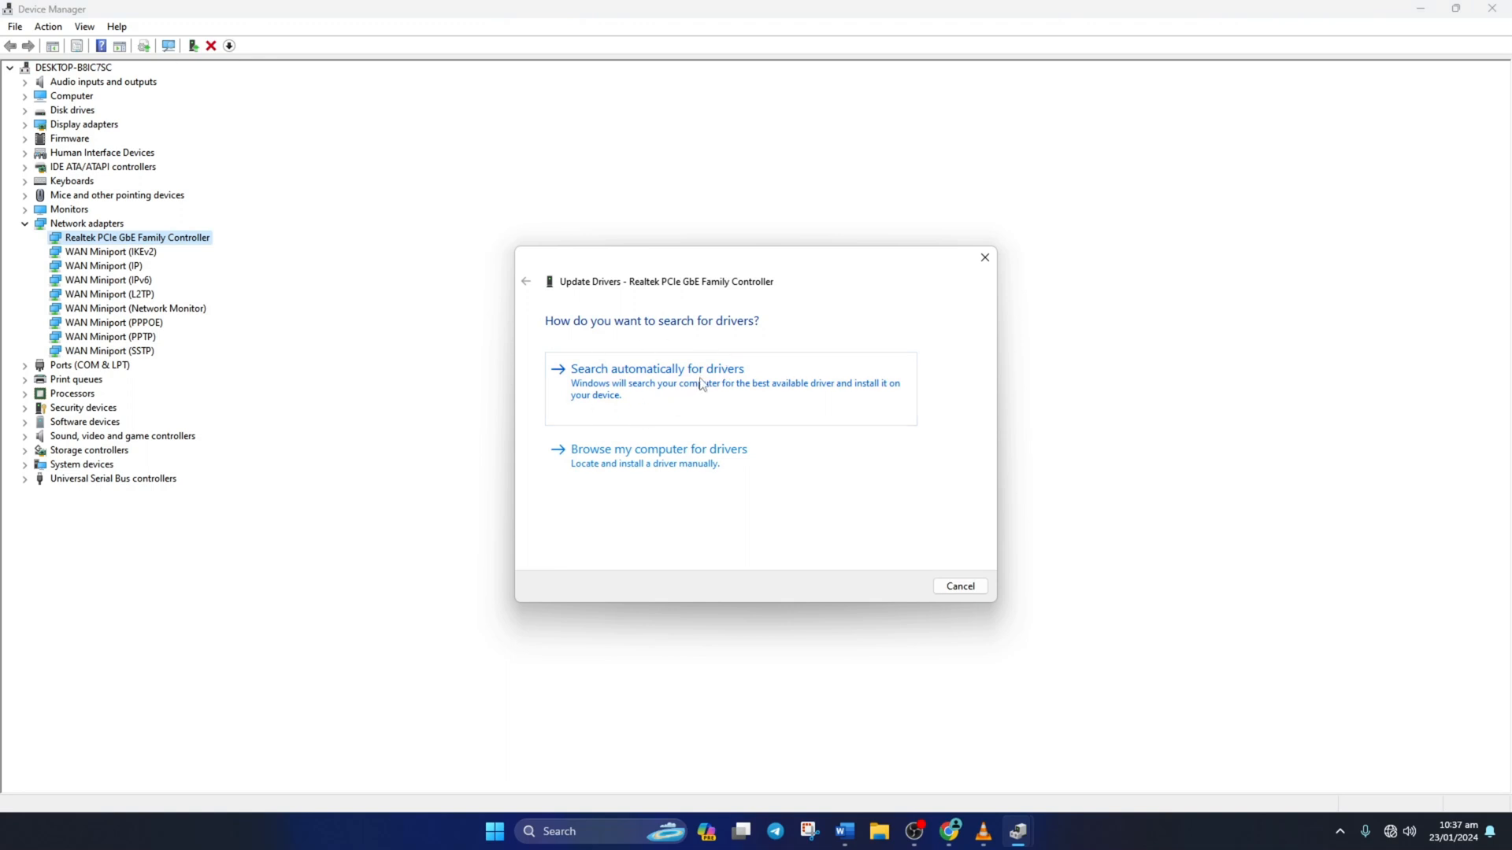
pyautogui.click(656, 369)
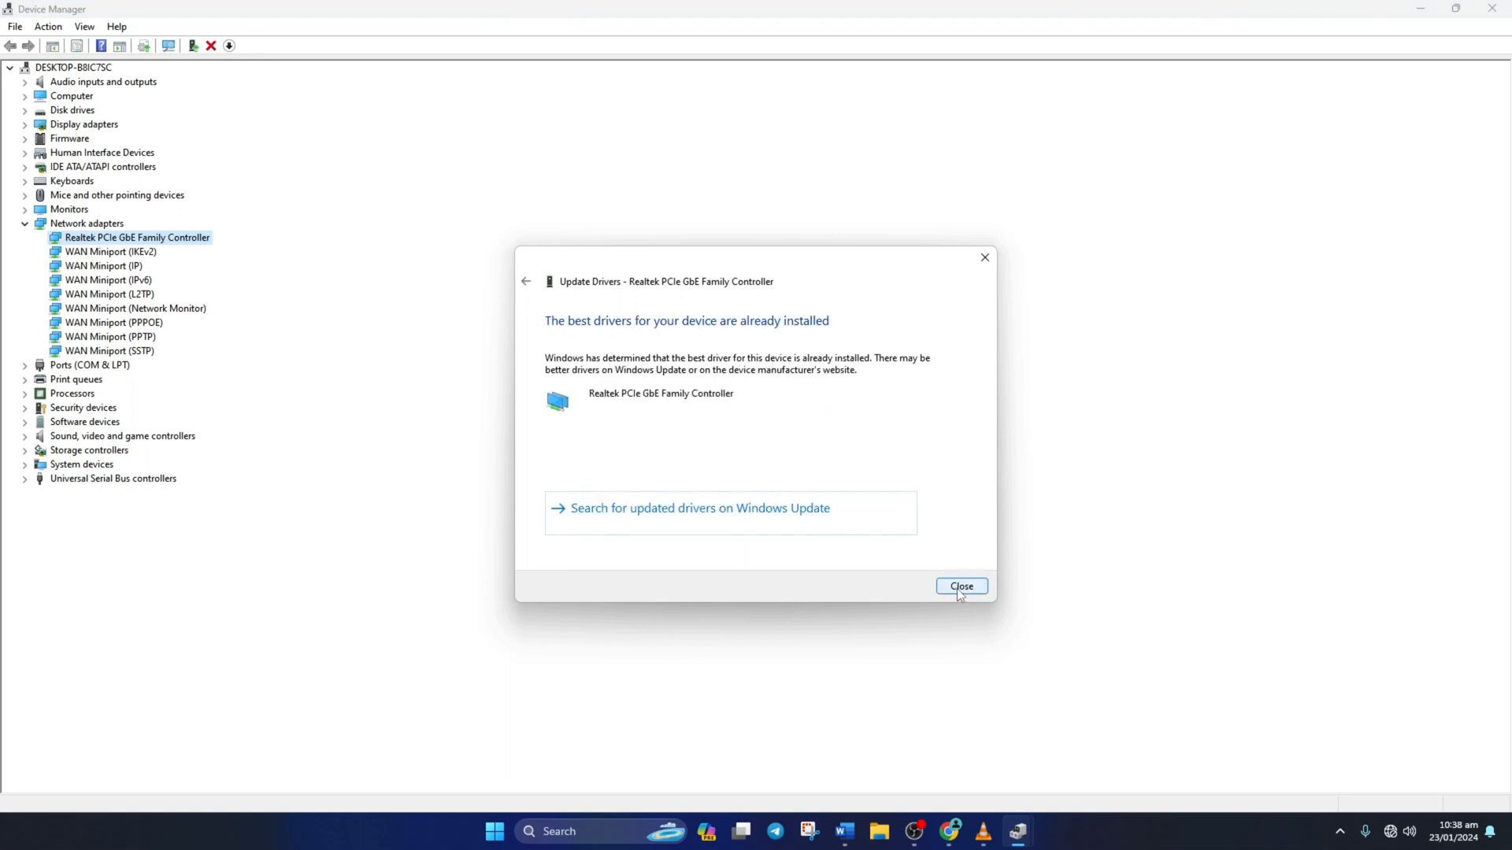
pyautogui.click(960, 585)
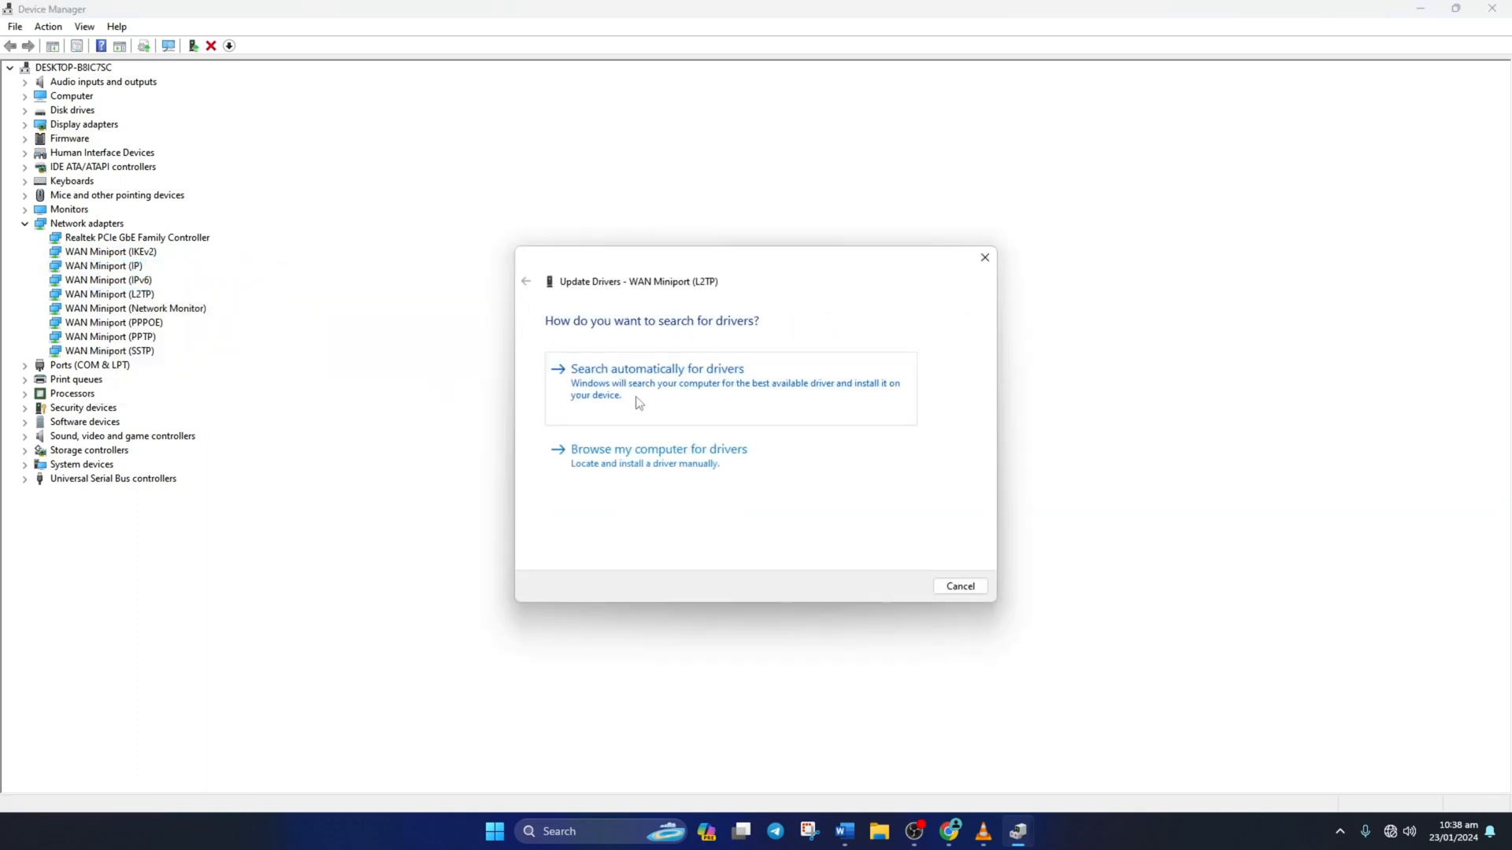
pyautogui.click(656, 369)
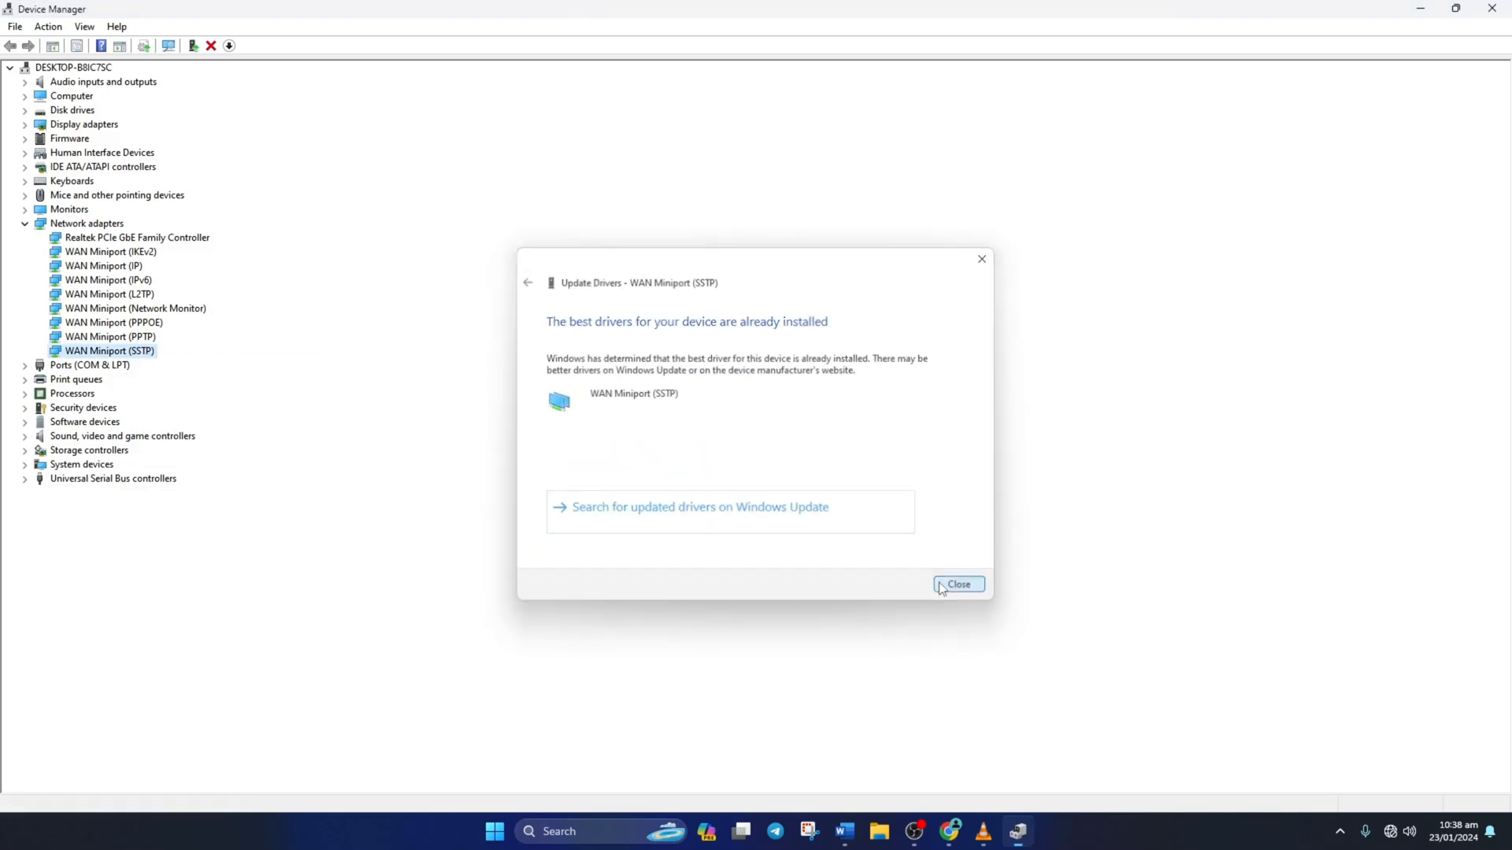
pyautogui.click(957, 584)
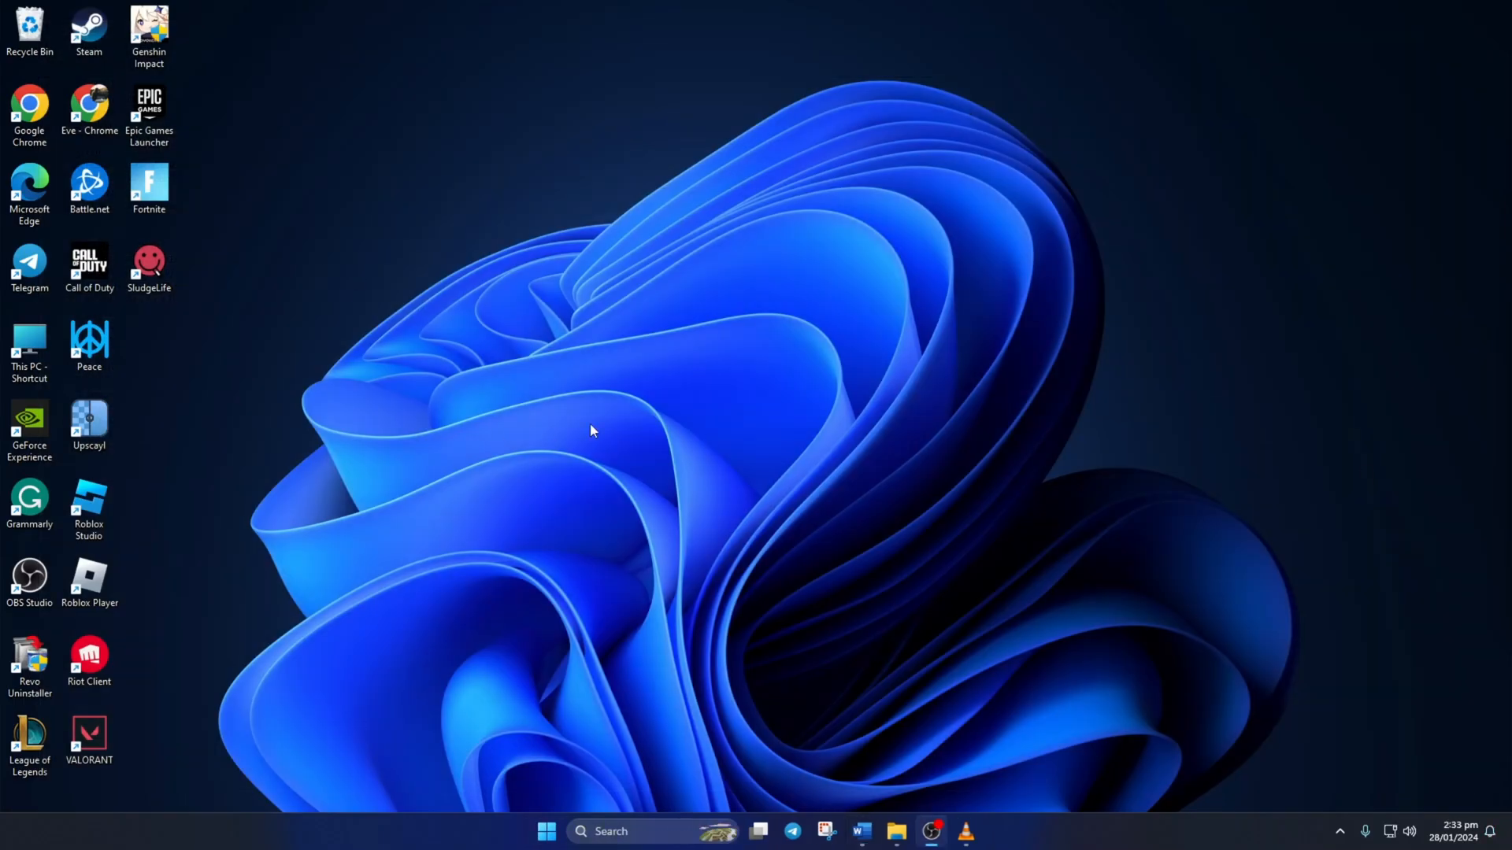
pyautogui.moveTo(595, 447)
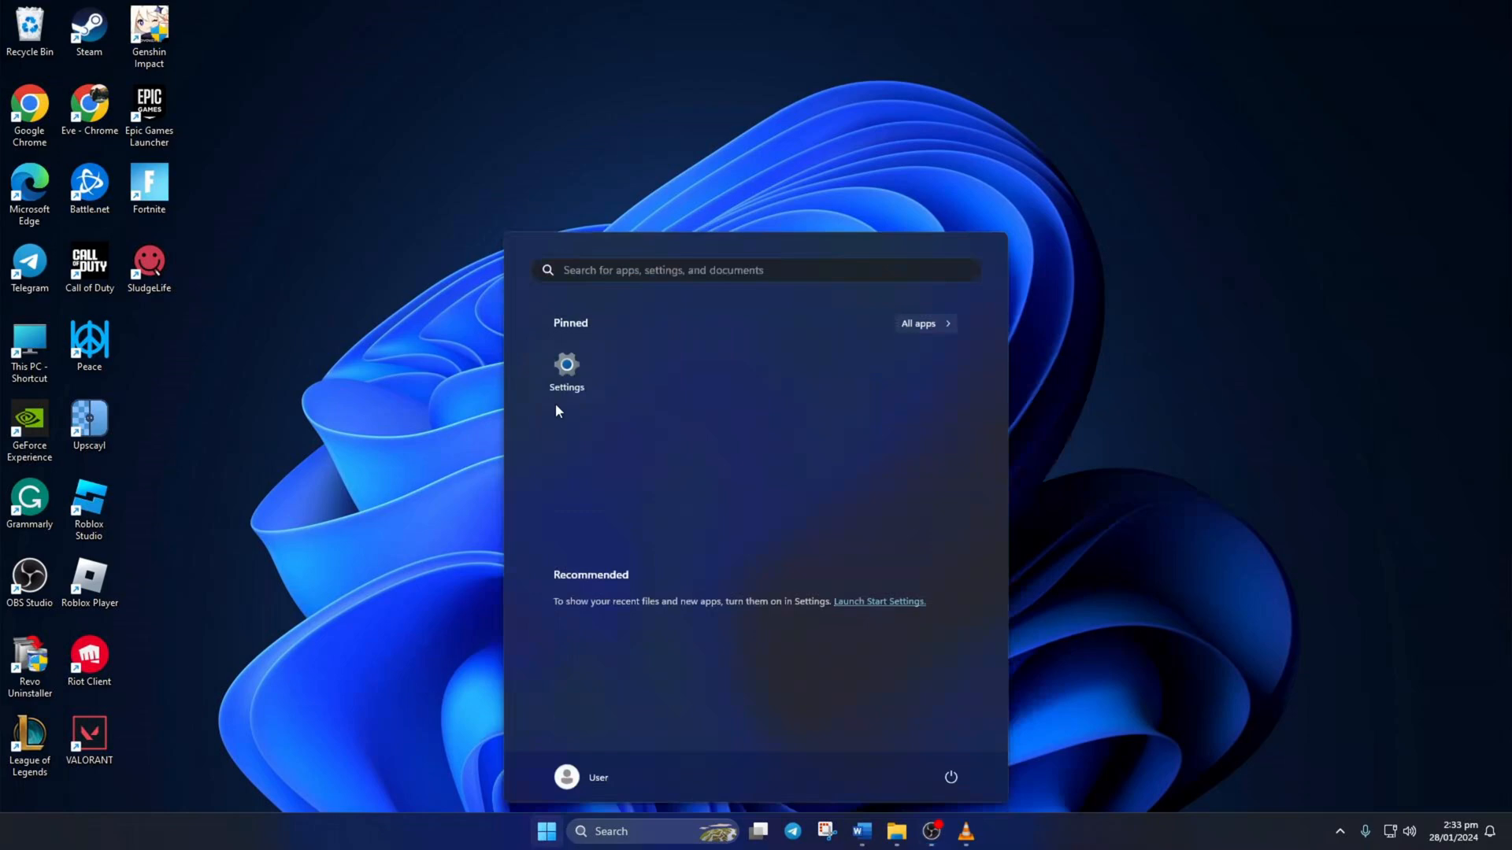
# Launch the pinned Settings app from the Start menu
pyautogui.click(567, 371)
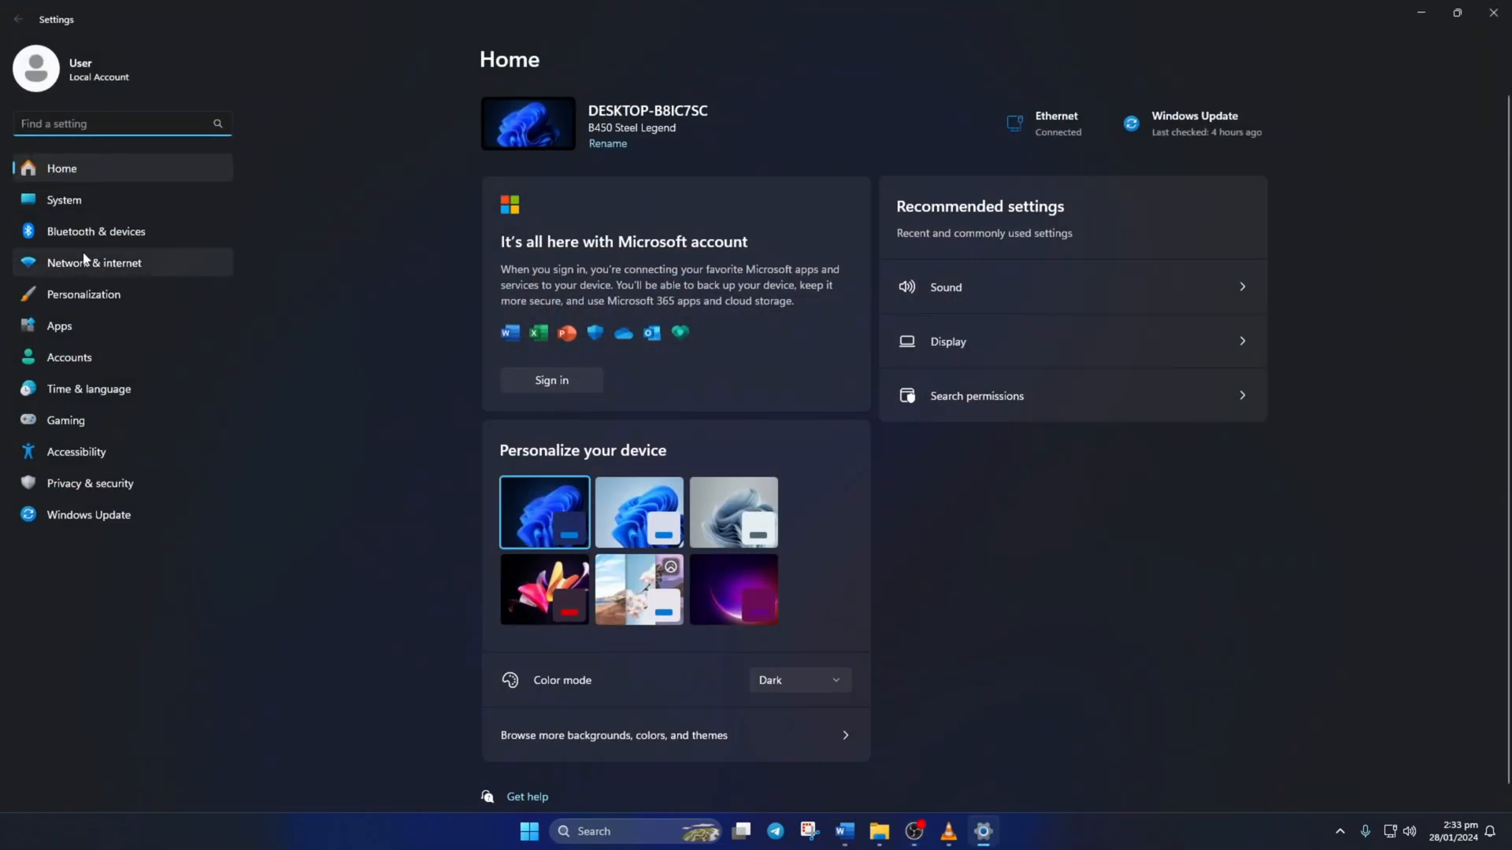
# Under Network & internet > Advanced network settings, run Network reset and confirm with Yes
pyautogui.click(93, 262)
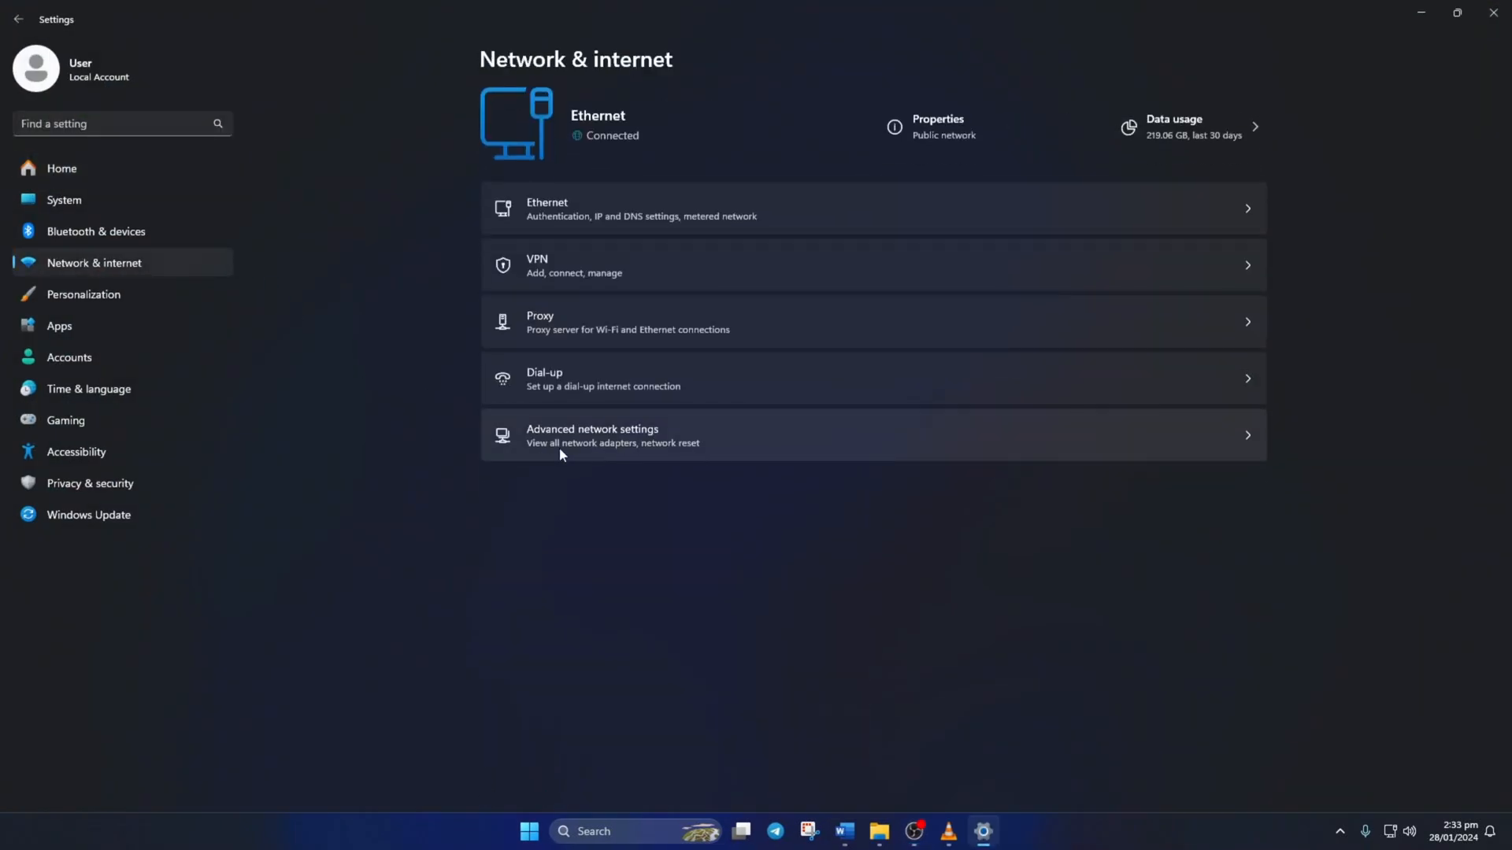
pyautogui.click(592, 435)
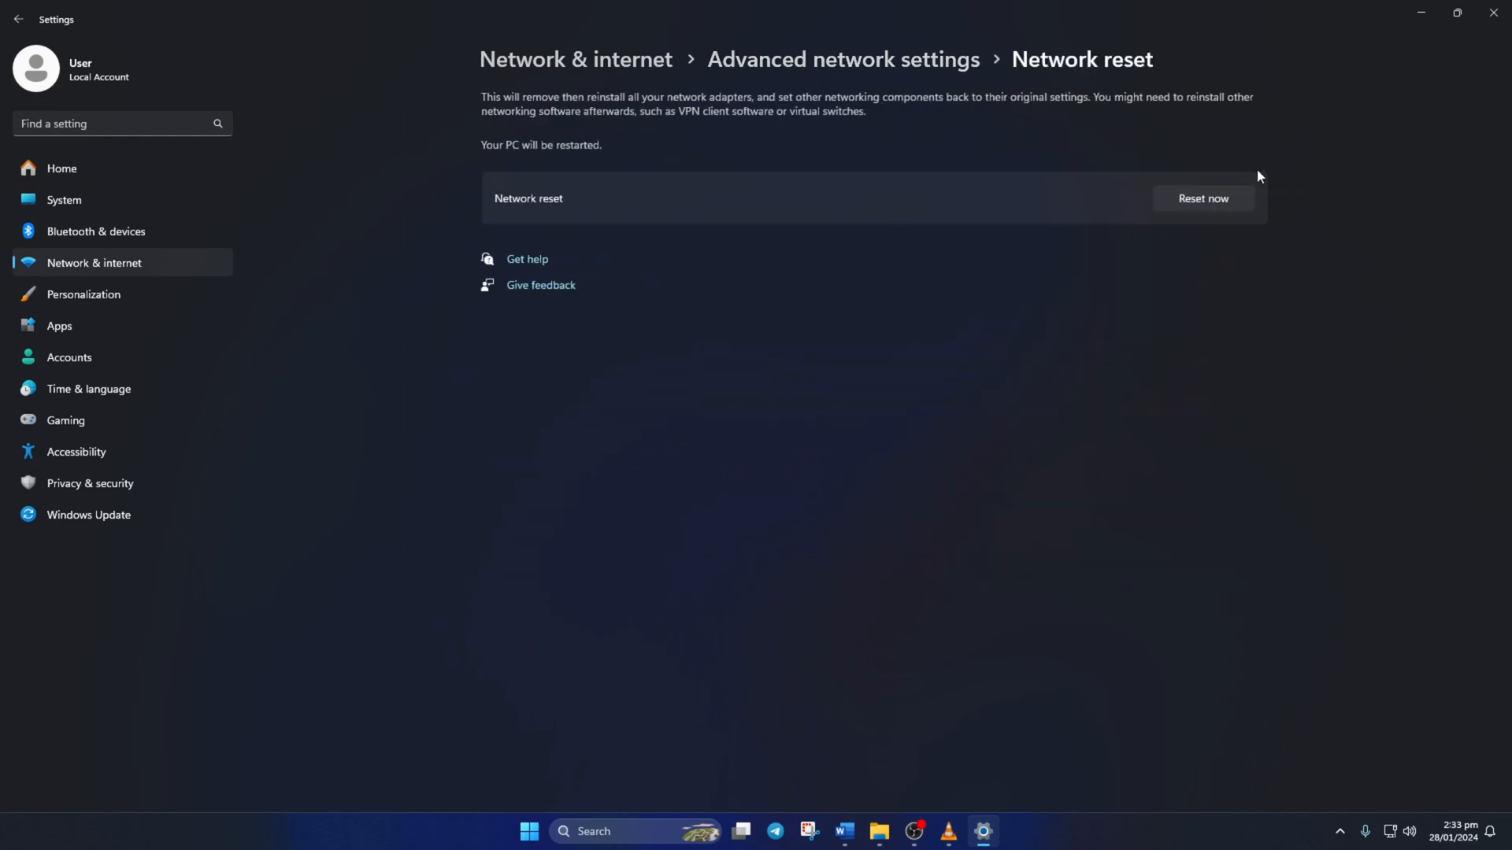
pyautogui.click(1203, 199)
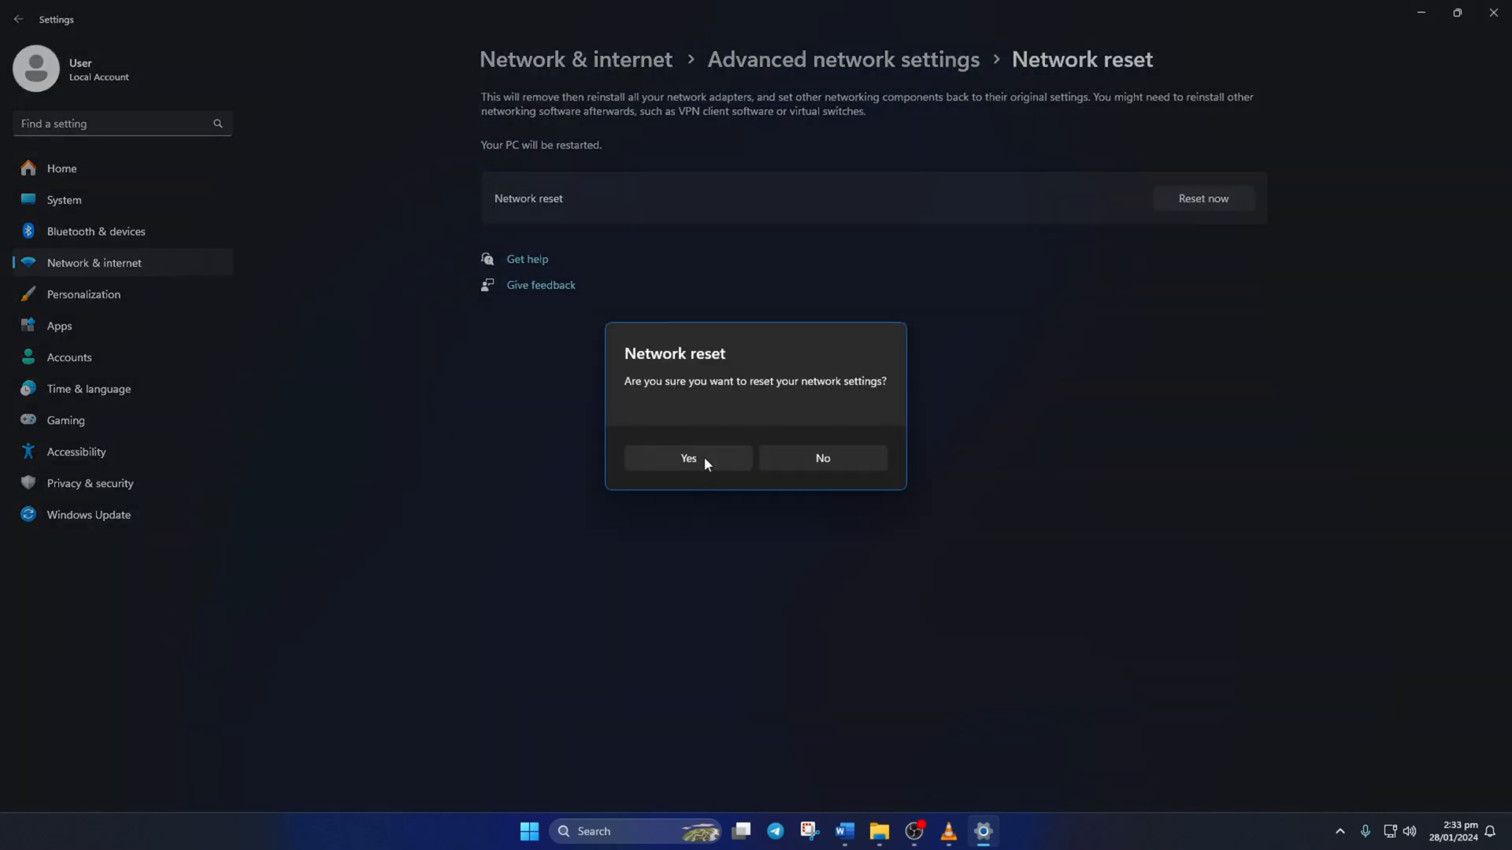
pyautogui.click(822, 459)
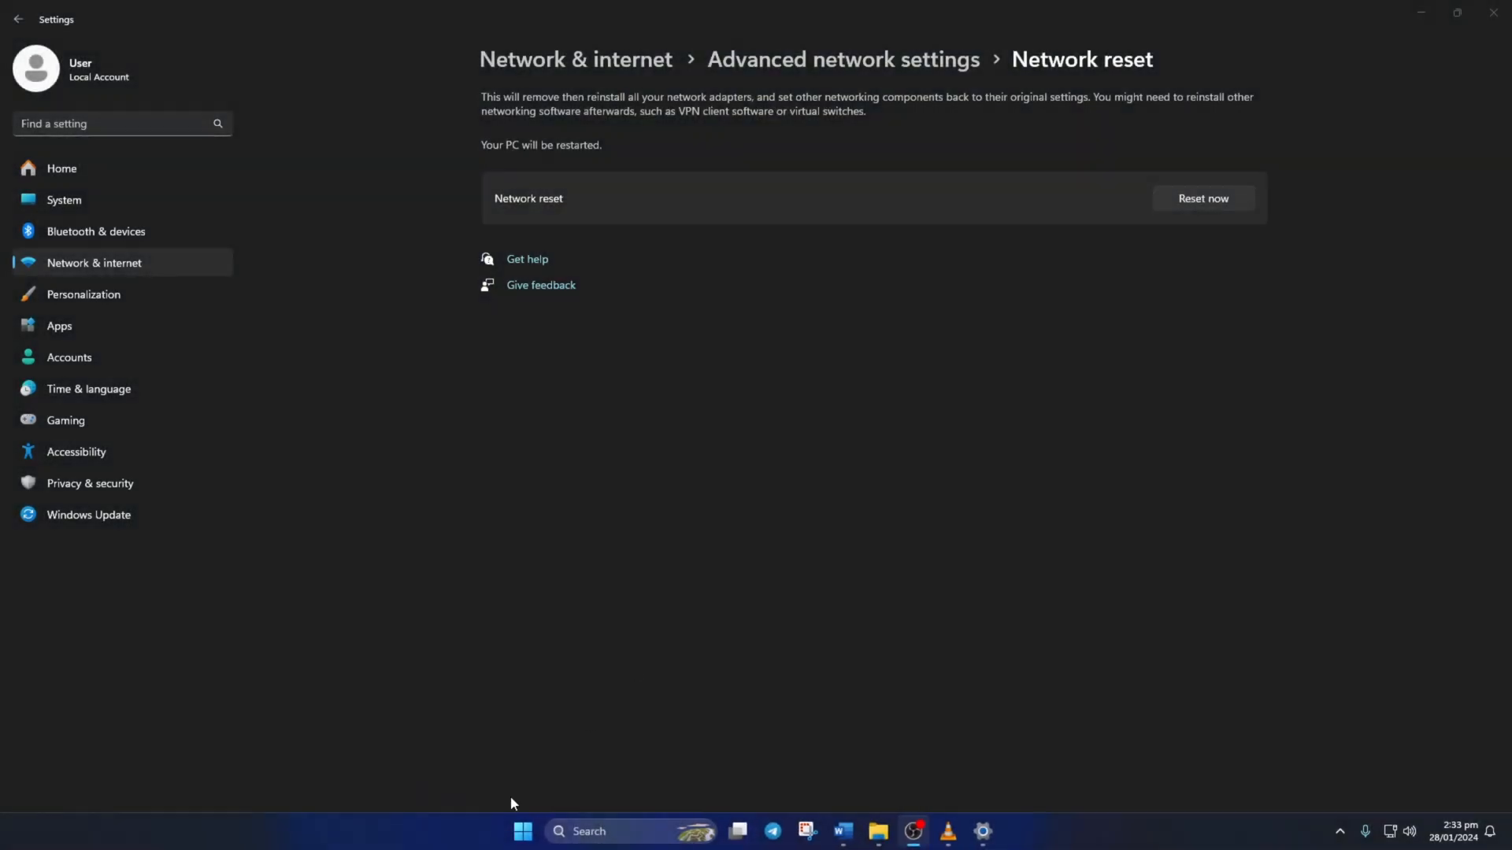